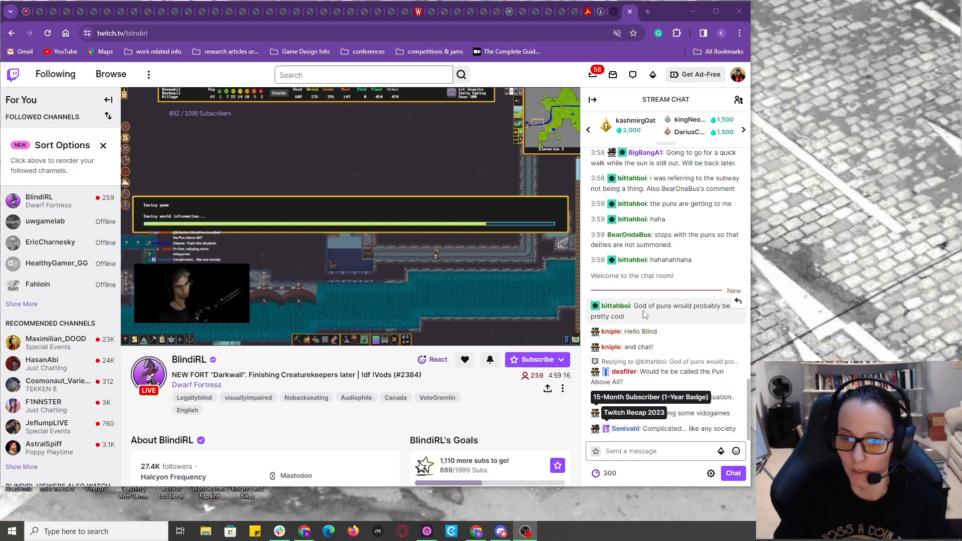
Step: Open the stream chat's settings from the gear below the chat
scroll("down", 3)
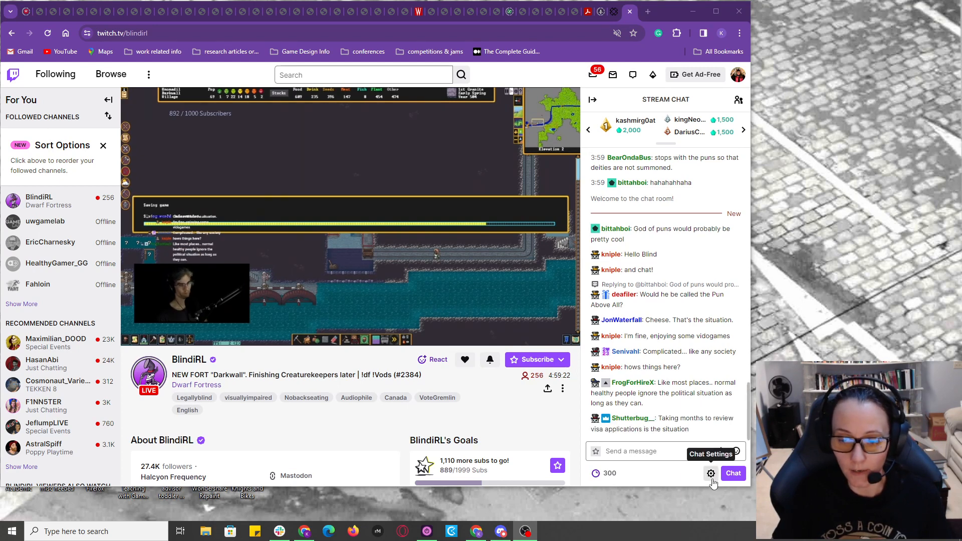
left_click(711, 473)
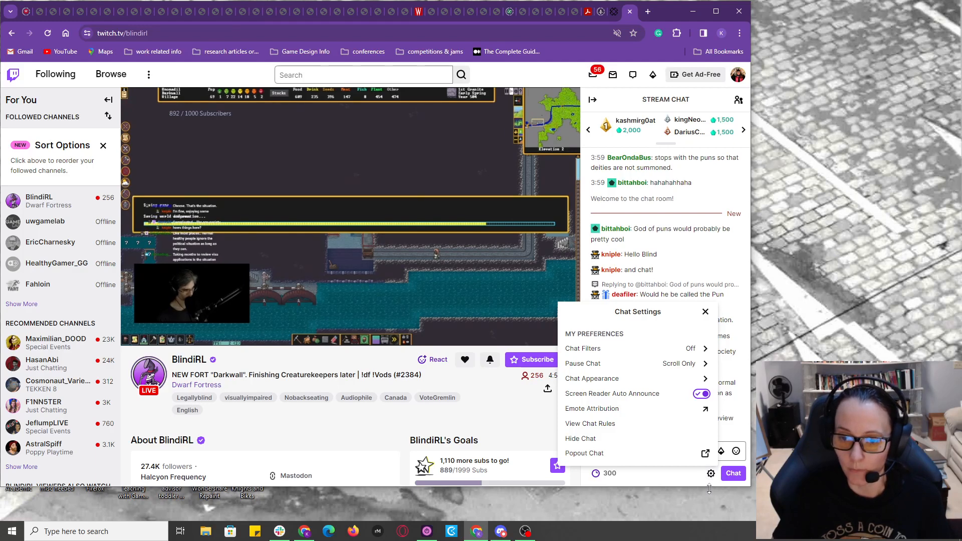
mouse_move(638, 379)
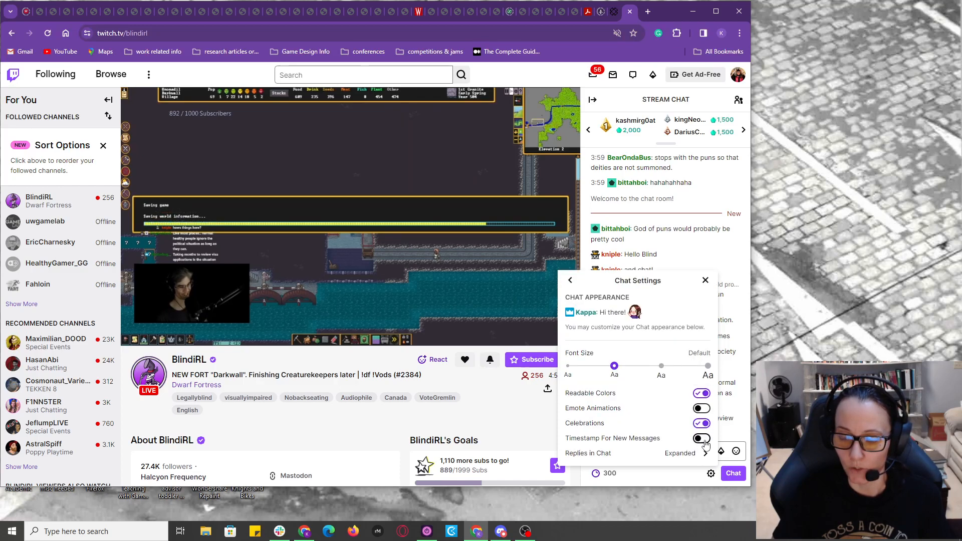
Step: Switch on Timestamp For New Messages and Emote Animations, then close Chat Settings
left_click(701, 438)
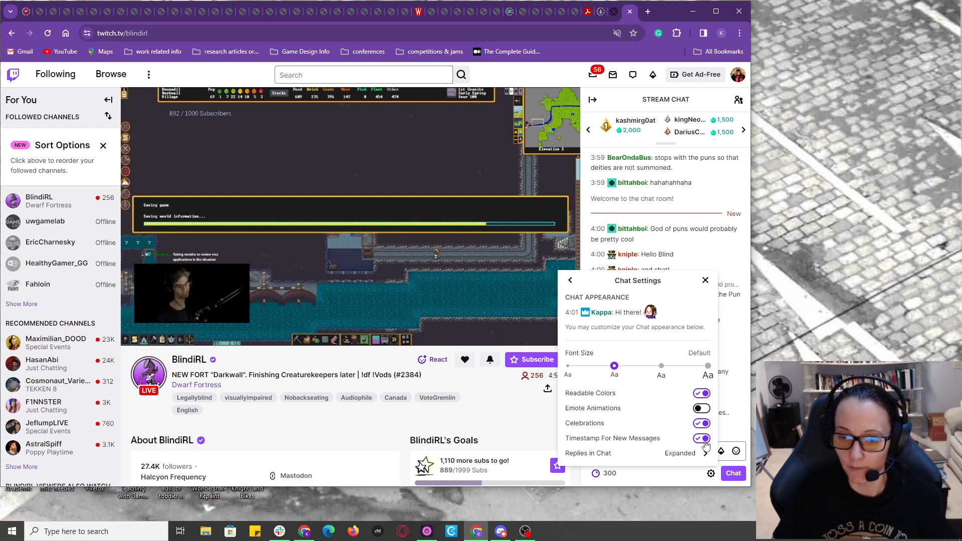
left_click(700, 408)
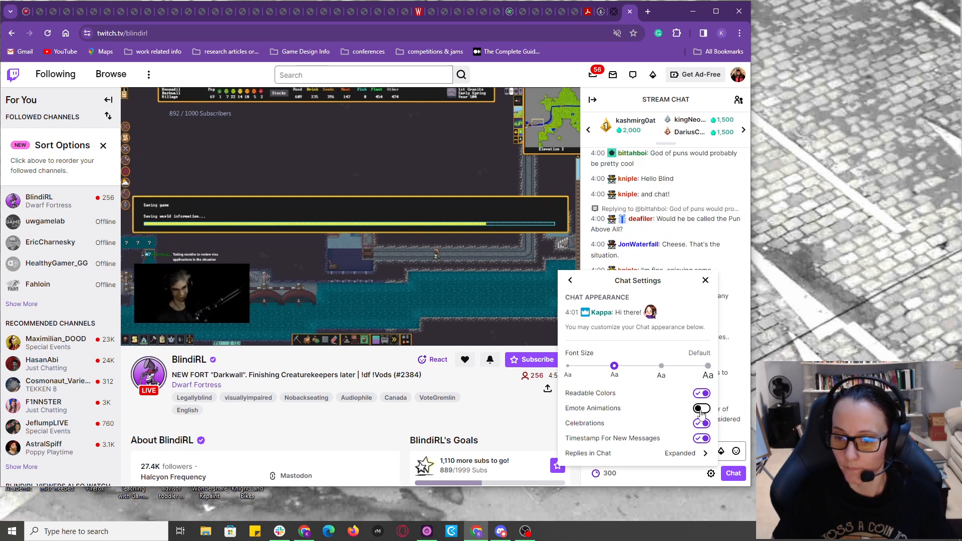
left_click(701, 408)
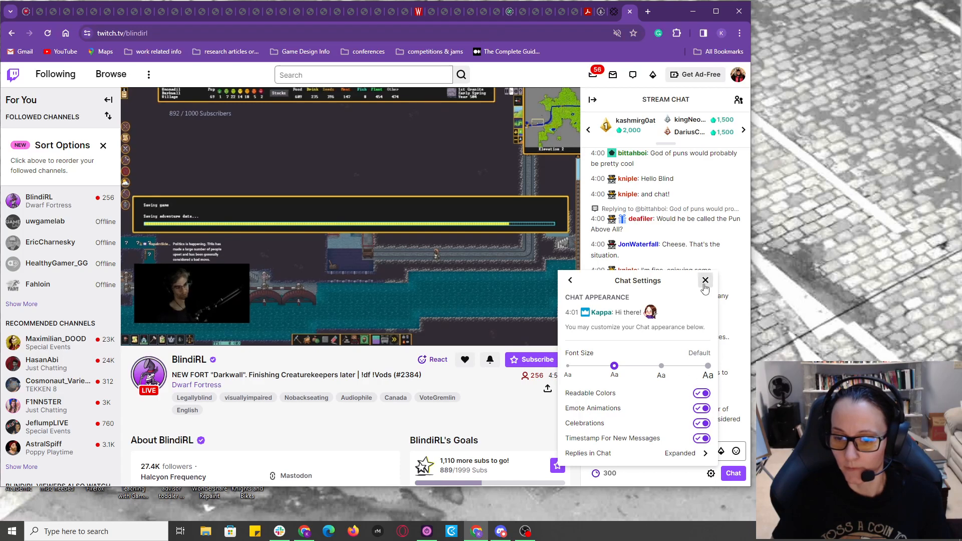
left_click(704, 280)
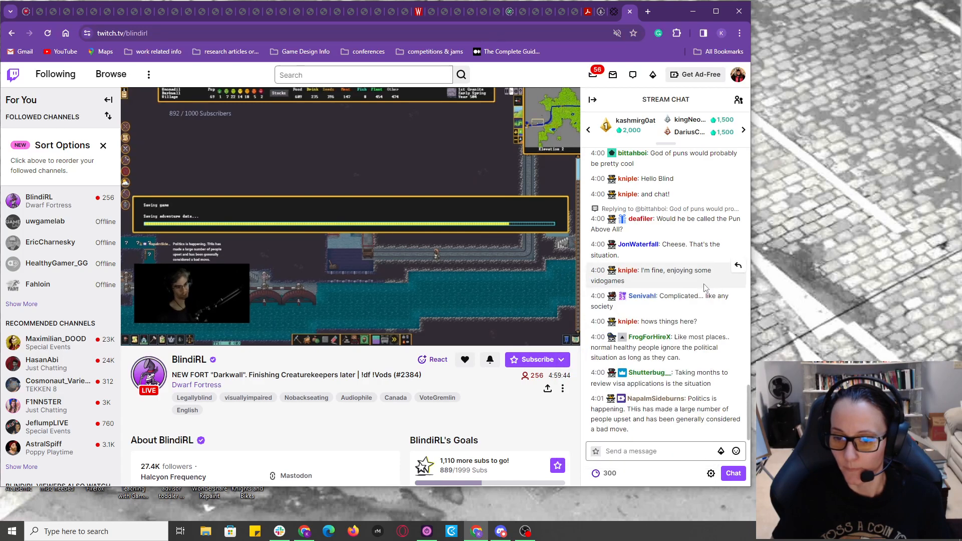